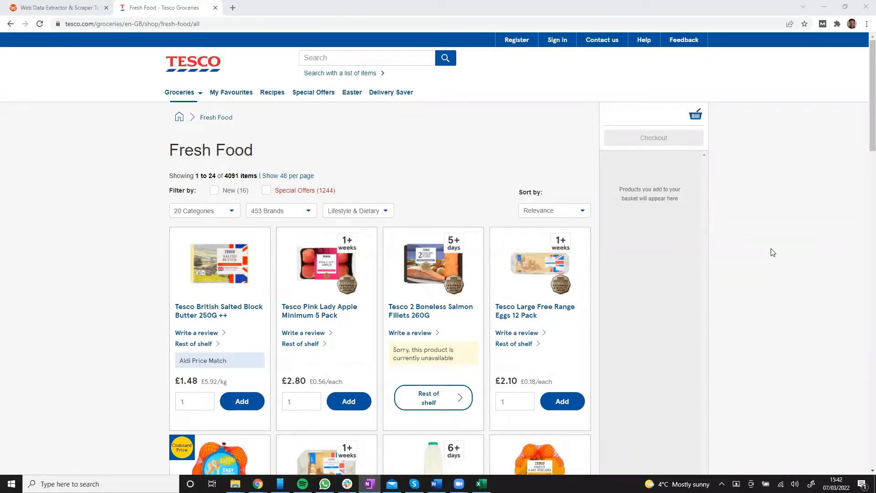
pyautogui.moveTo(772, 251)
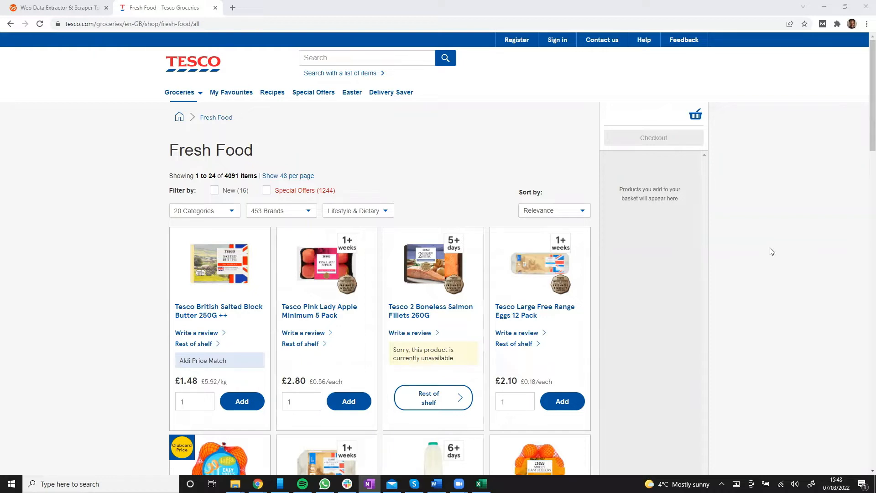
pyautogui.moveTo(766, 252)
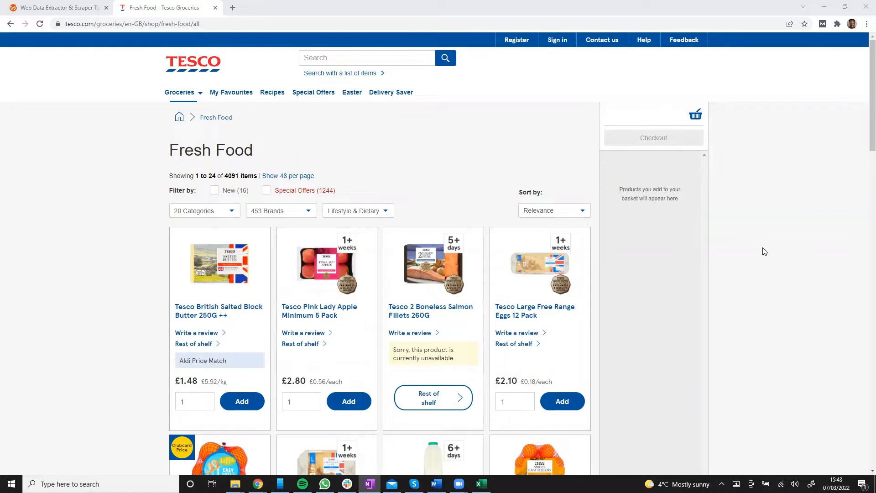
# Switch from the Tesco Fresh Food listing to the WebAutomation tab.
pyautogui.click(55, 8)
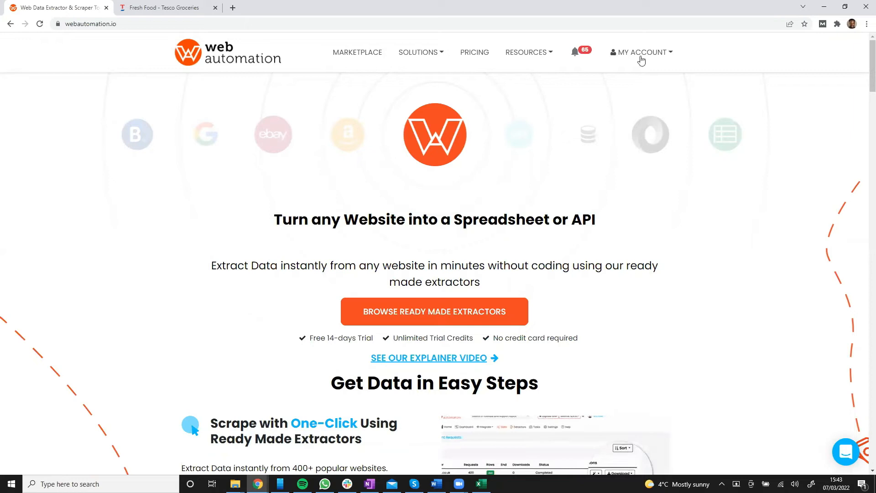
# Choose Dashboard from the MY ACCOUNT menu to view extractor totals and sessions.
pyautogui.click(641, 52)
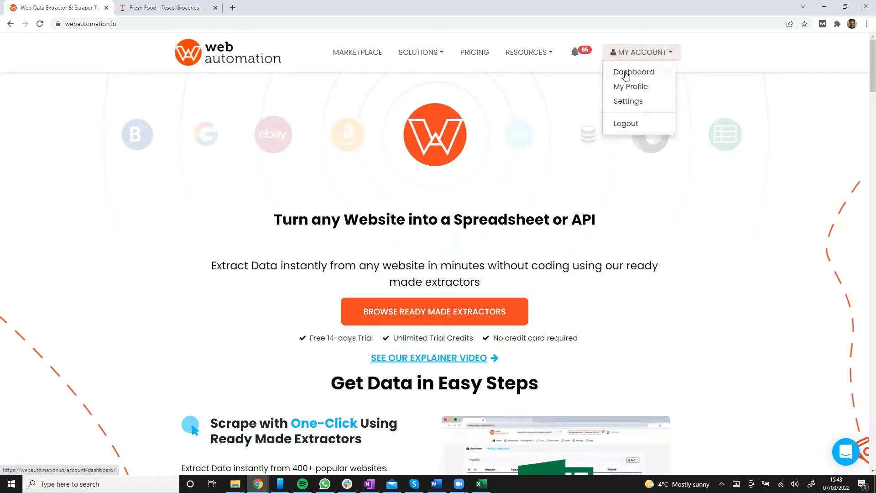
pyautogui.click(633, 72)
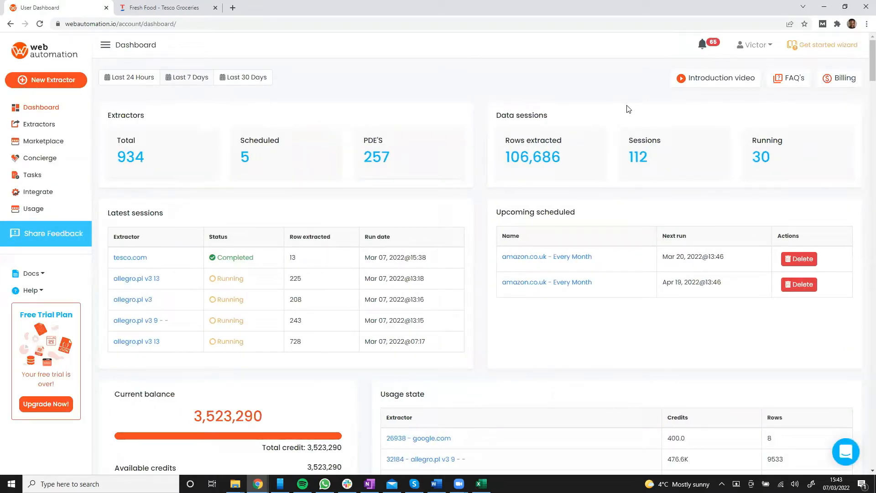
pyautogui.moveTo(644, 107)
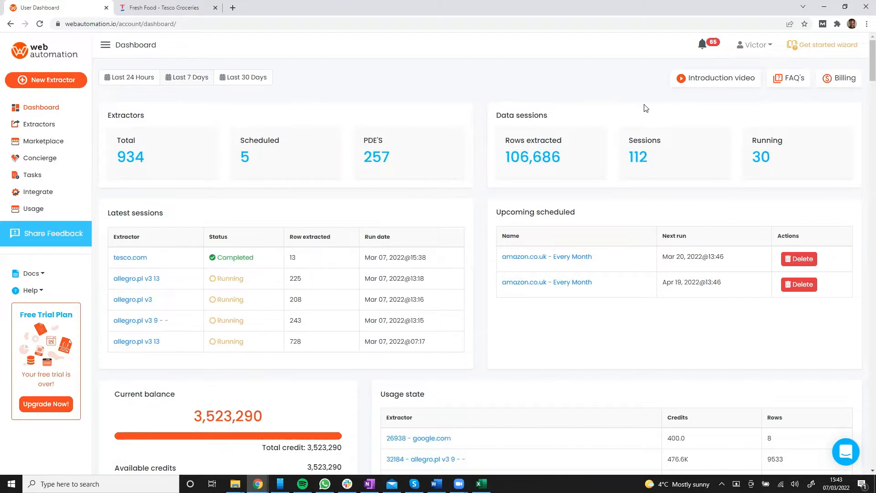
pyautogui.moveTo(827, 45)
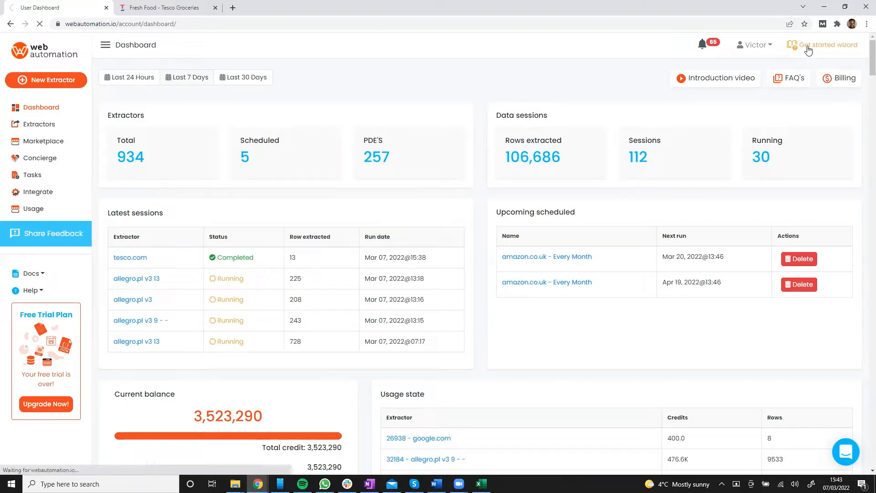
# Search the wizard for 'tesco' and activate the Tesco.com Product page Web Scraper.
pyautogui.click(828, 45)
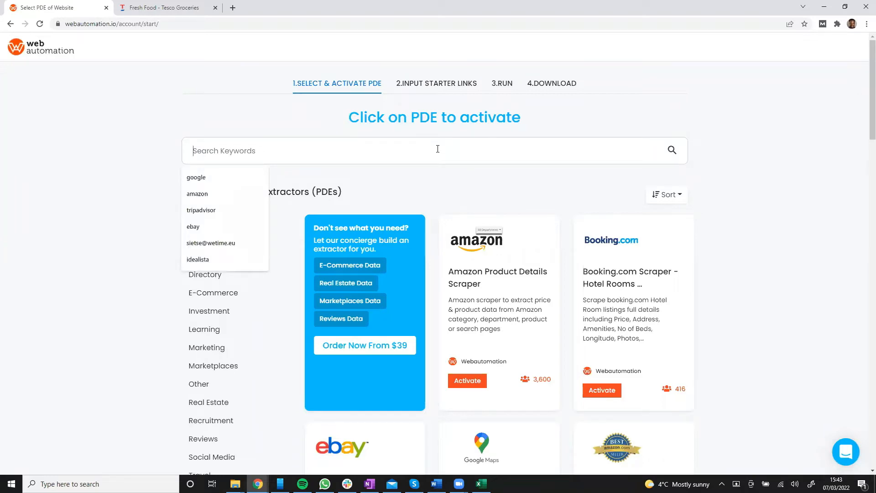
pyautogui.write('tesco')
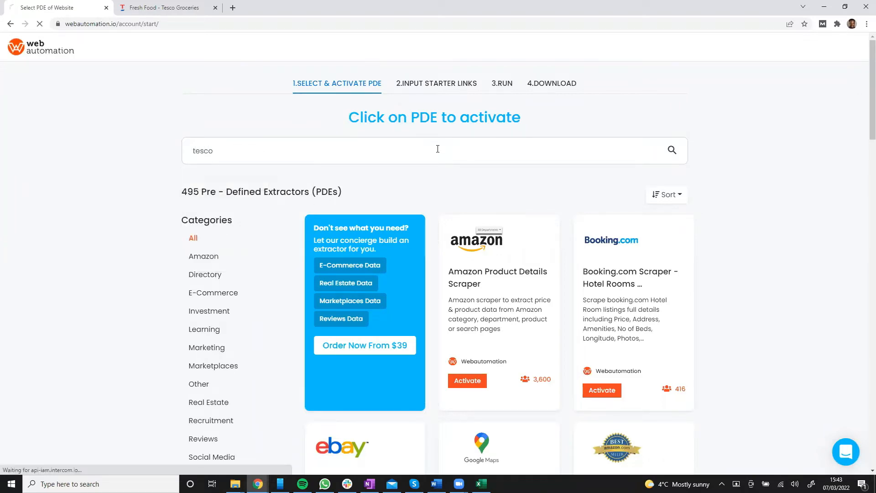
pyautogui.click(671, 150)
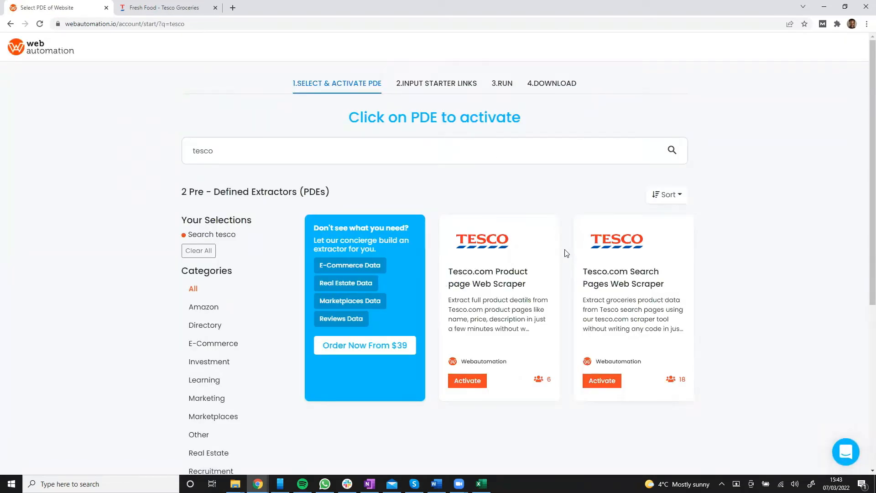
pyautogui.moveTo(497, 296)
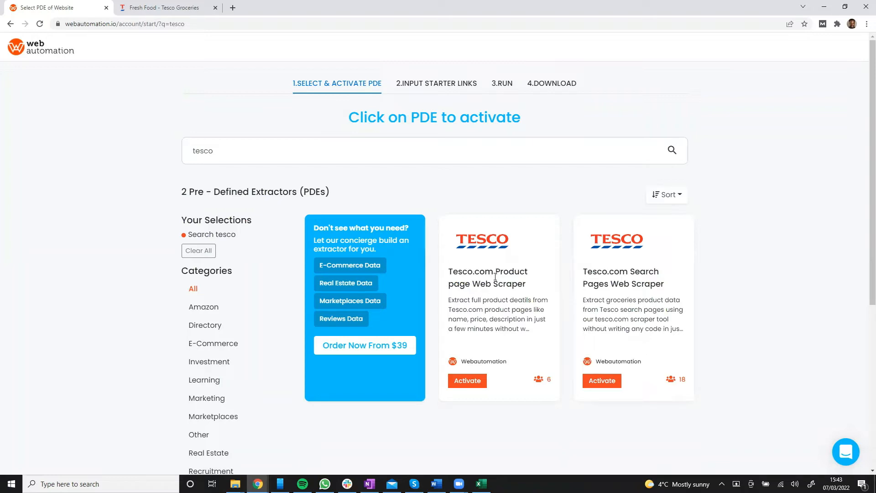
pyautogui.moveTo(500, 275)
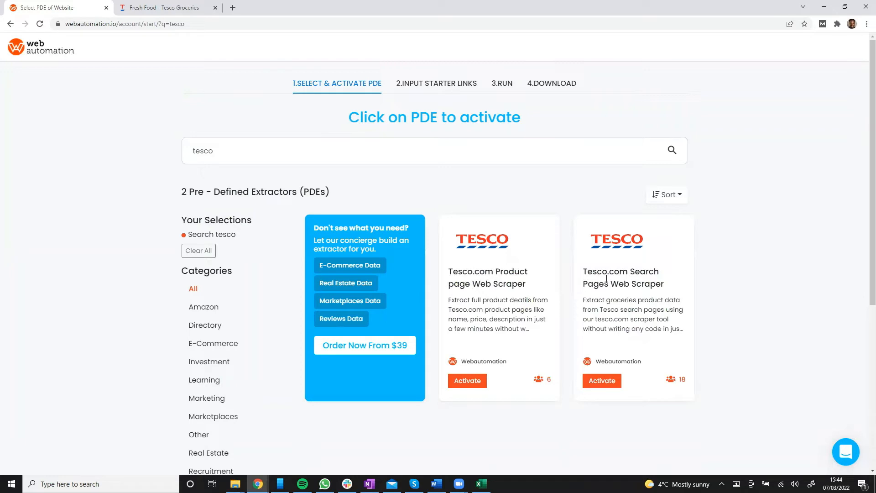
pyautogui.moveTo(608, 278)
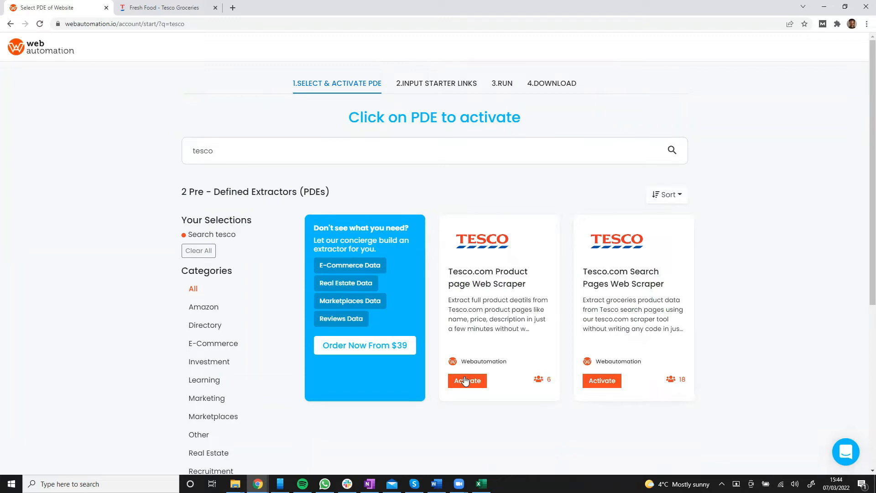
pyautogui.click(466, 381)
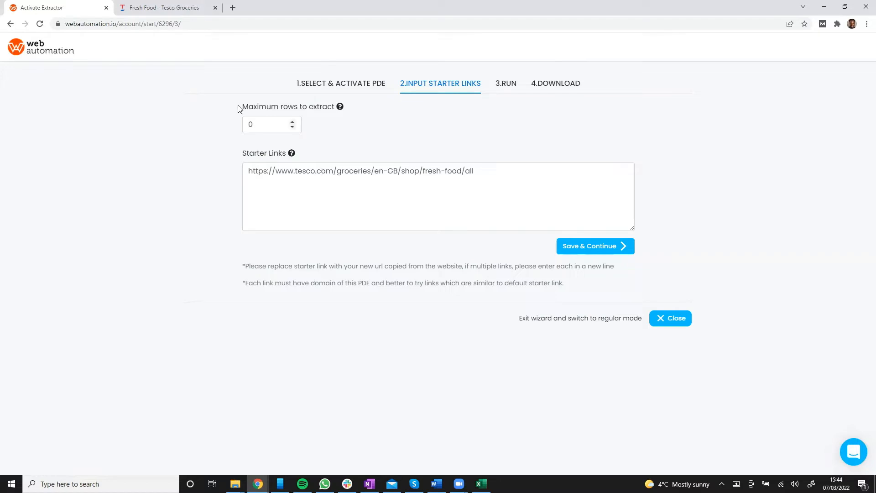
# Check the Tesco Fresh Food page's web address, then return to the starter-links tab.
pyautogui.click(162, 7)
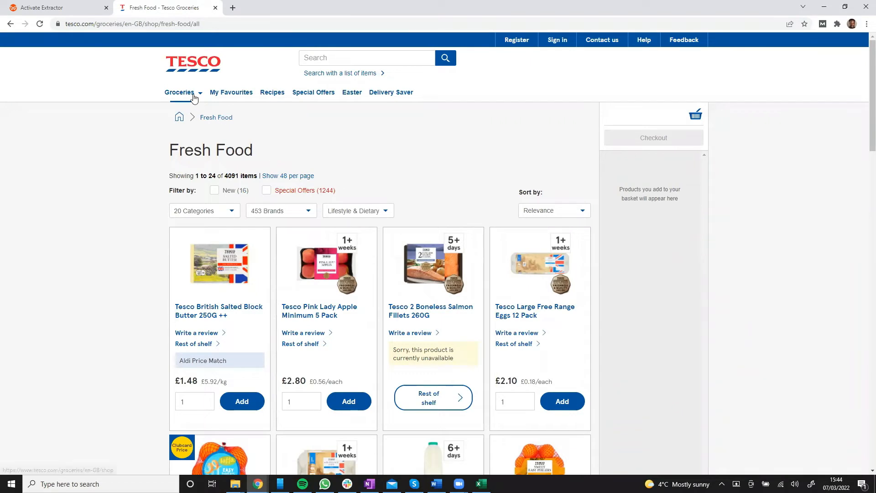
pyautogui.moveTo(199, 96)
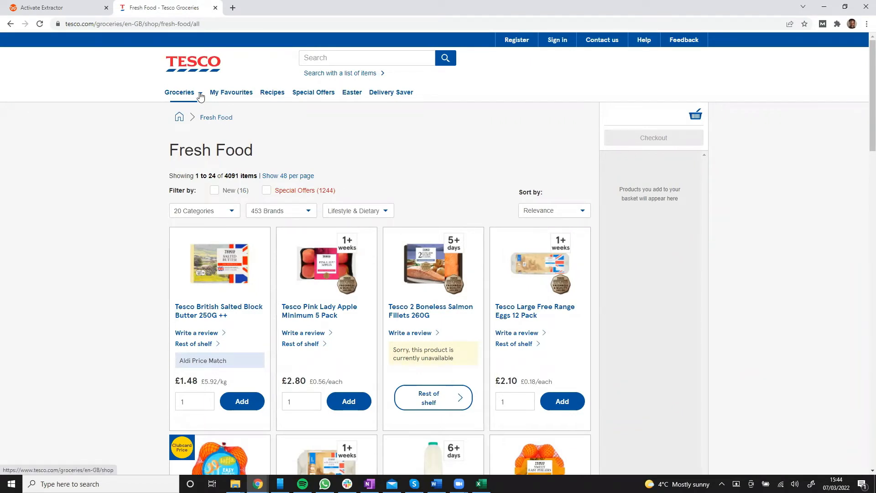
pyautogui.click(180, 93)
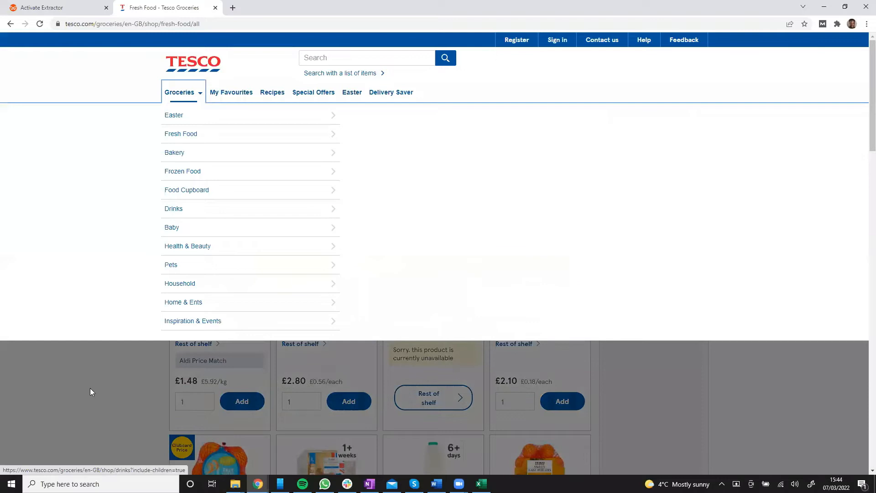
pyautogui.click(366, 57)
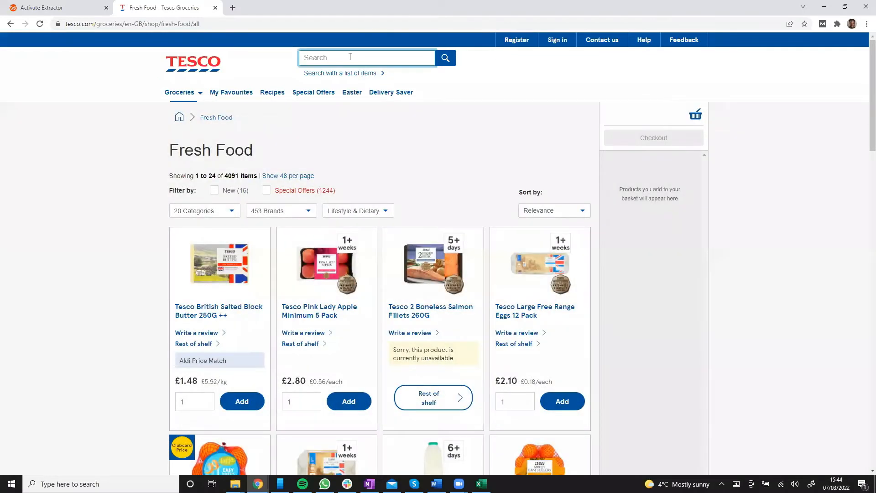
pyautogui.click(133, 23)
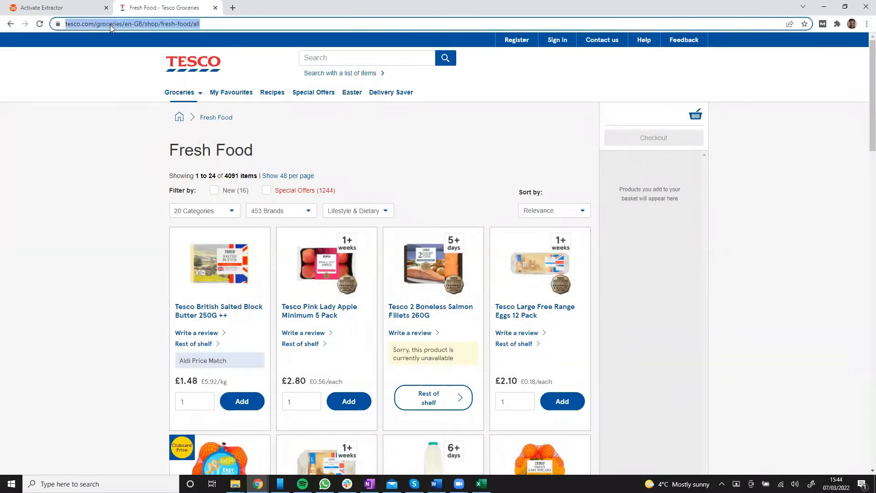
pyautogui.click(40, 7)
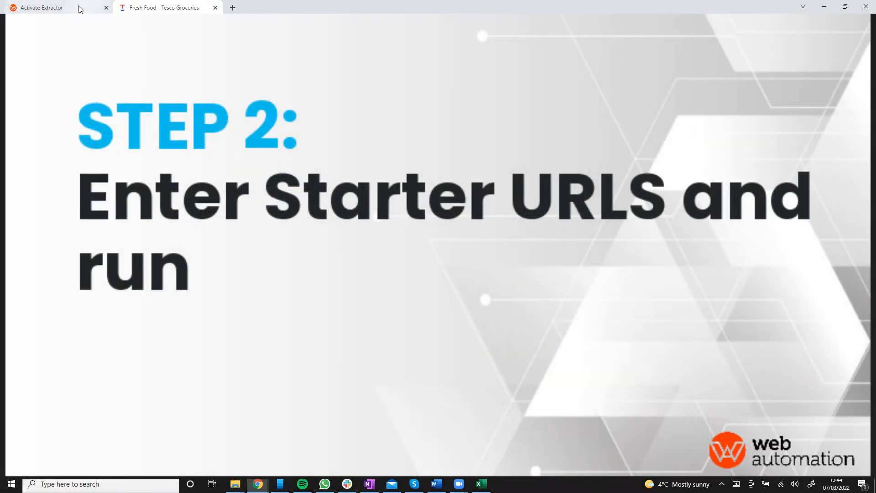
pyautogui.click(42, 7)
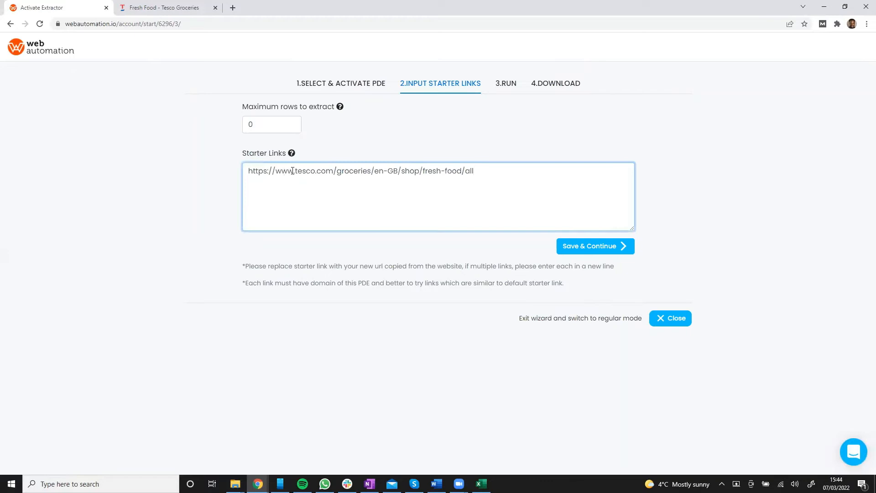
# Set maximum rows to 20, save the starter link, and run the extractor.
pyautogui.click(269, 124)
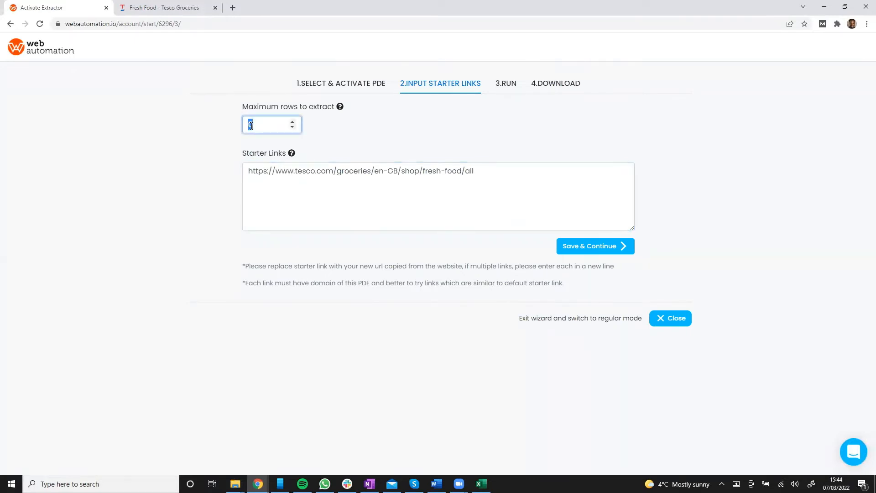
pyautogui.write('20')
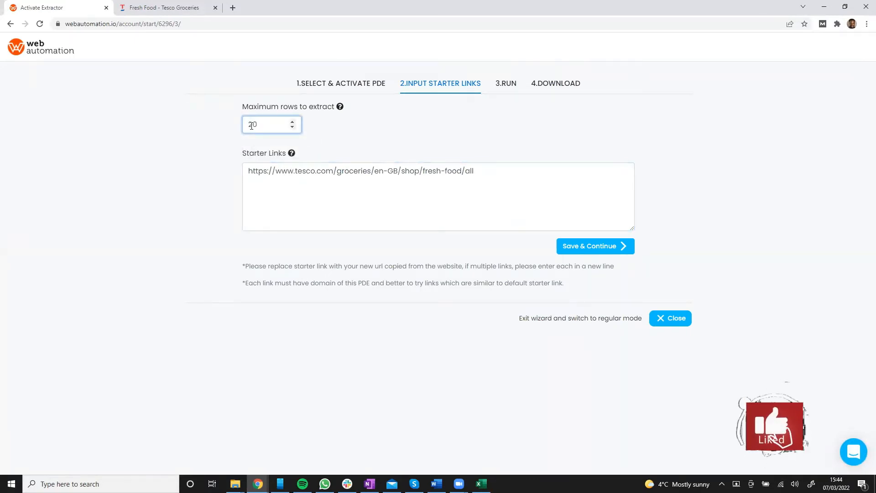
pyautogui.click(594, 246)
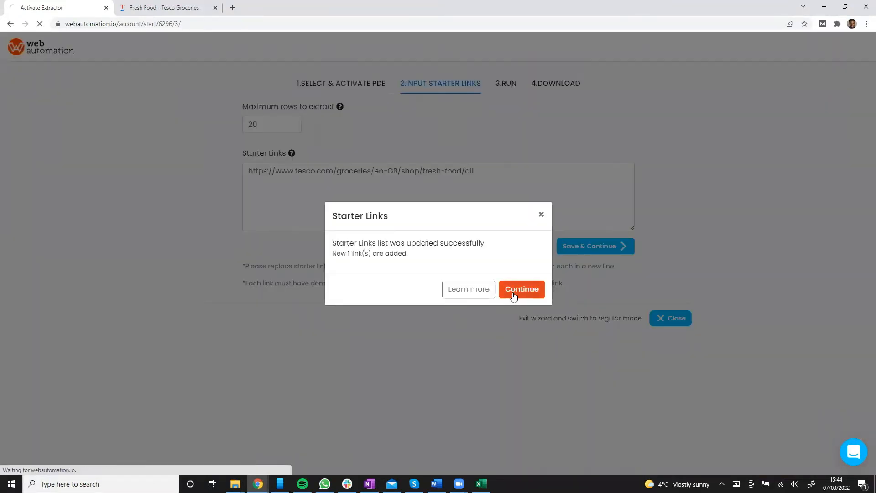
pyautogui.click(521, 288)
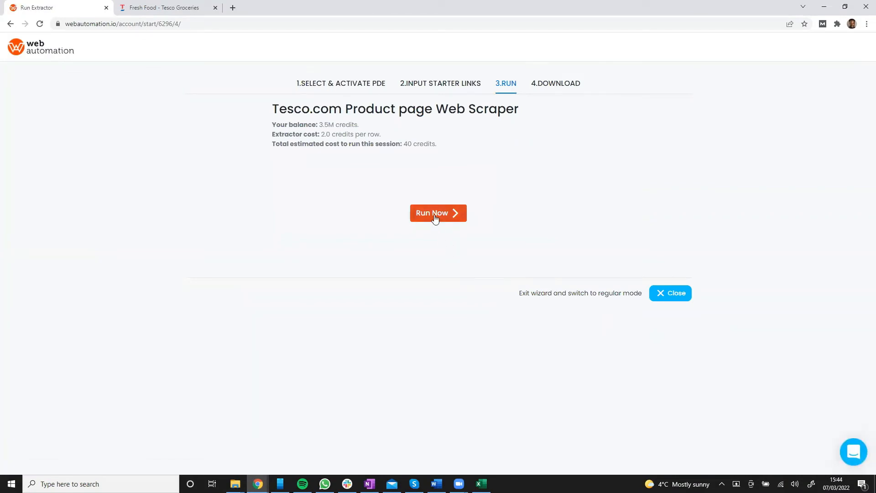
pyautogui.click(438, 213)
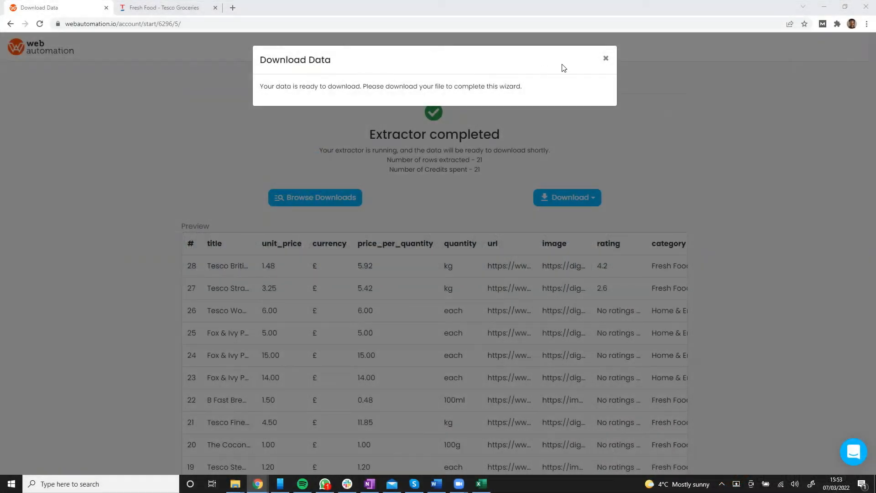
# Dismiss the data-ready notice, scroll the 21-row preview, and open the Download menu.
pyautogui.click(604, 58)
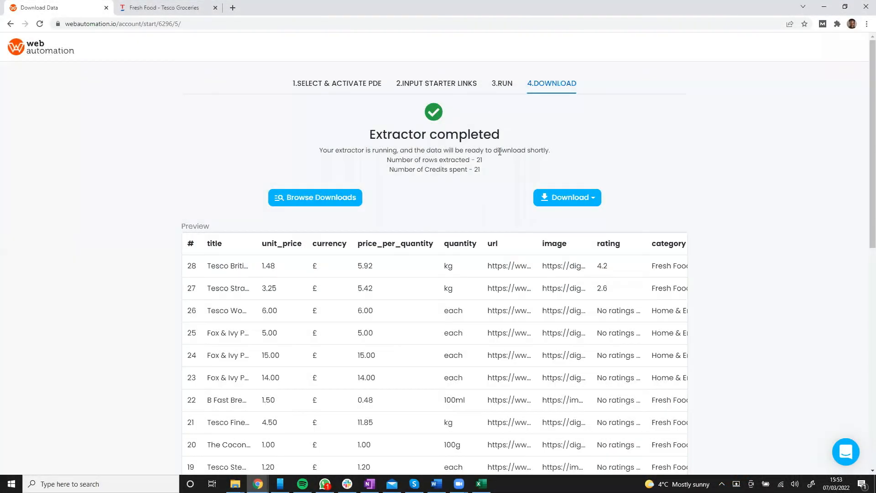
pyautogui.scroll(-3)
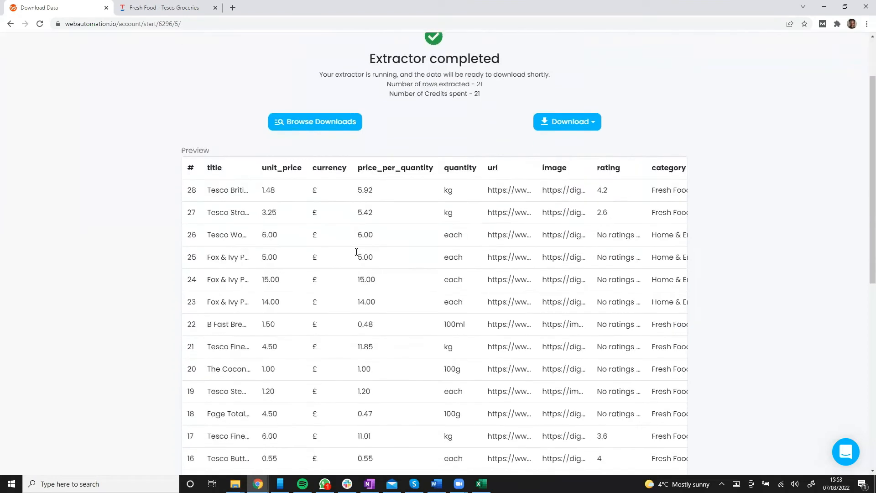
pyautogui.moveTo(483, 308)
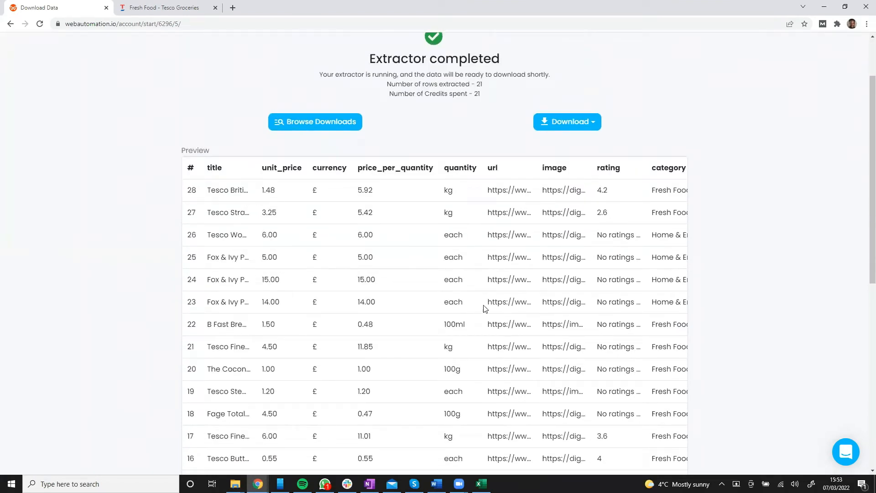
pyautogui.scroll(-3)
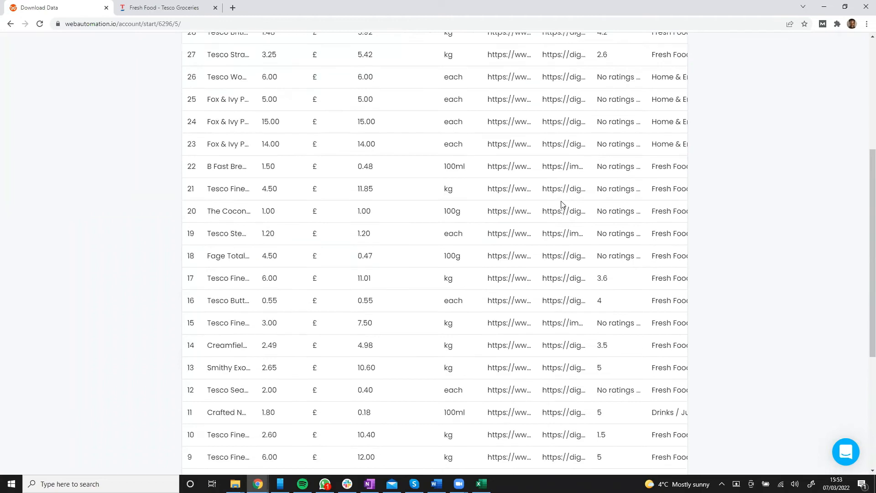
pyautogui.click(566, 133)
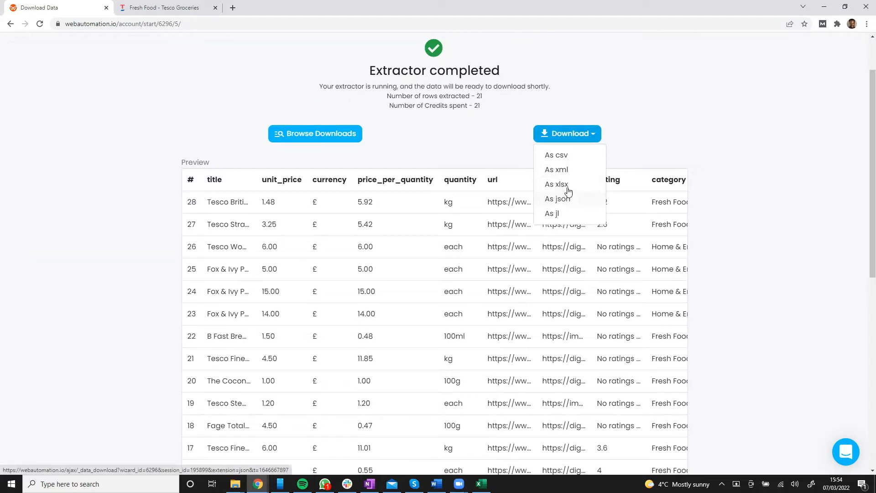
# Download the data as xlsx into Downloads and open the file.
pyautogui.click(556, 184)
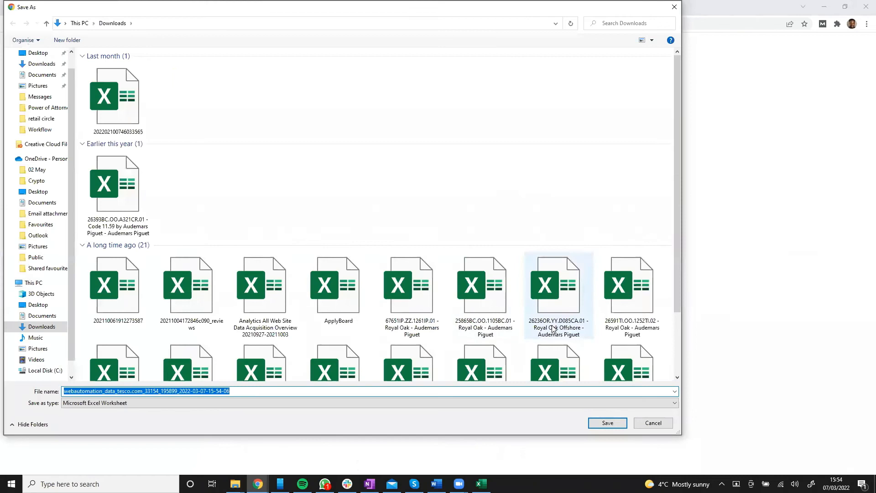
pyautogui.click(607, 423)
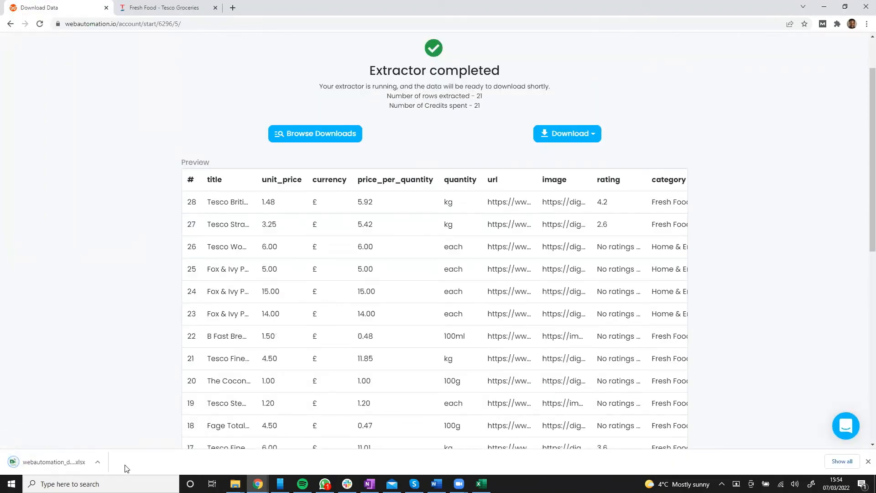
pyautogui.click(53, 462)
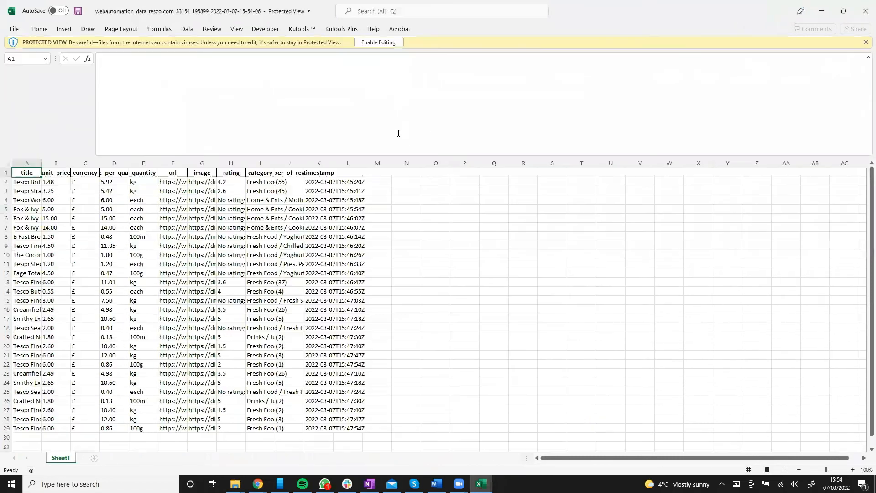
# Enable editing in Excel and autofit the price_per_quantity column.
pyautogui.click(378, 42)
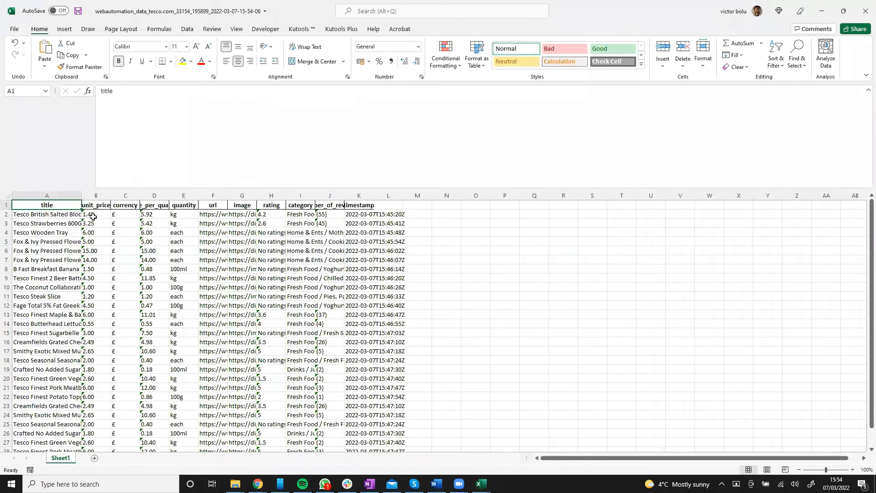
pyautogui.click(153, 205)
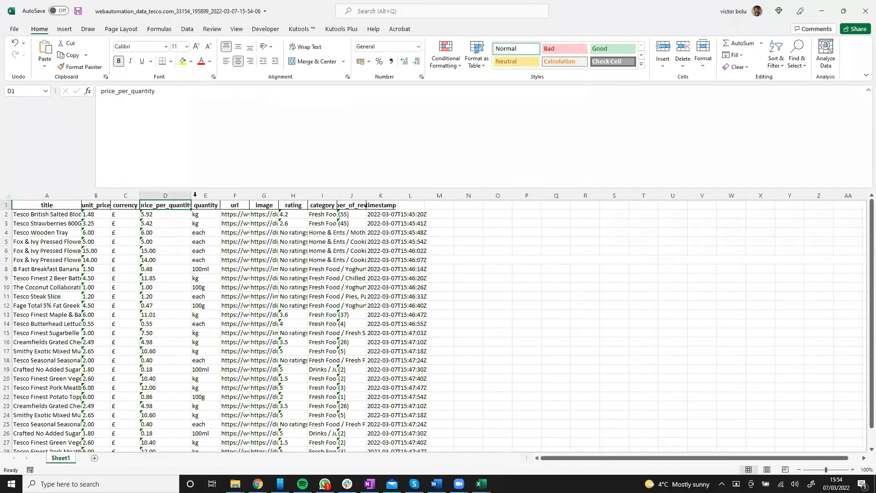
pyautogui.moveTo(251, 194)
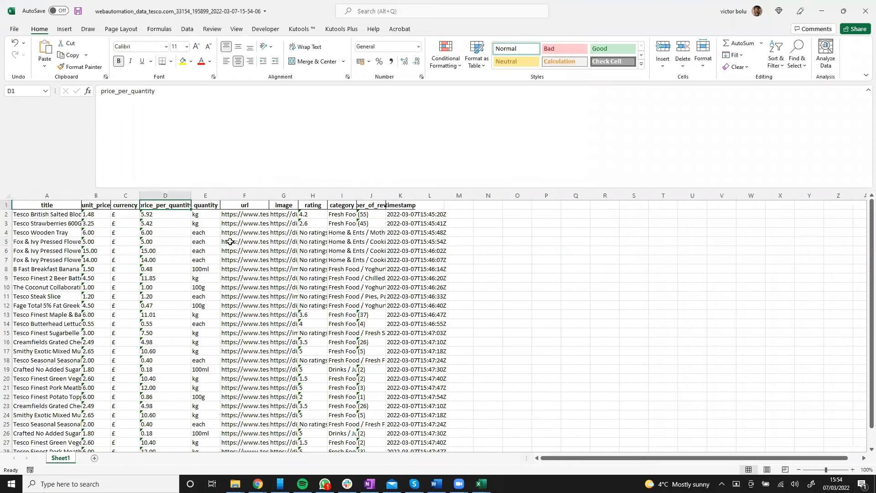
pyautogui.moveTo(112, 248)
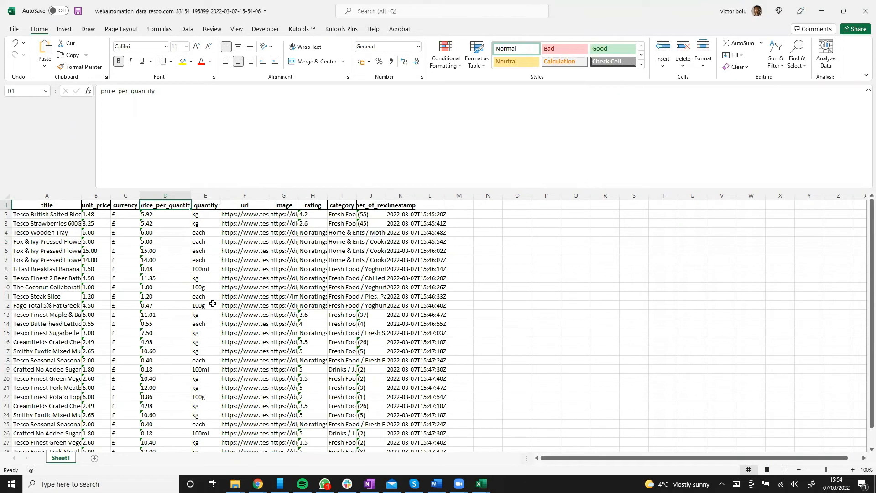
pyautogui.scroll(-3)
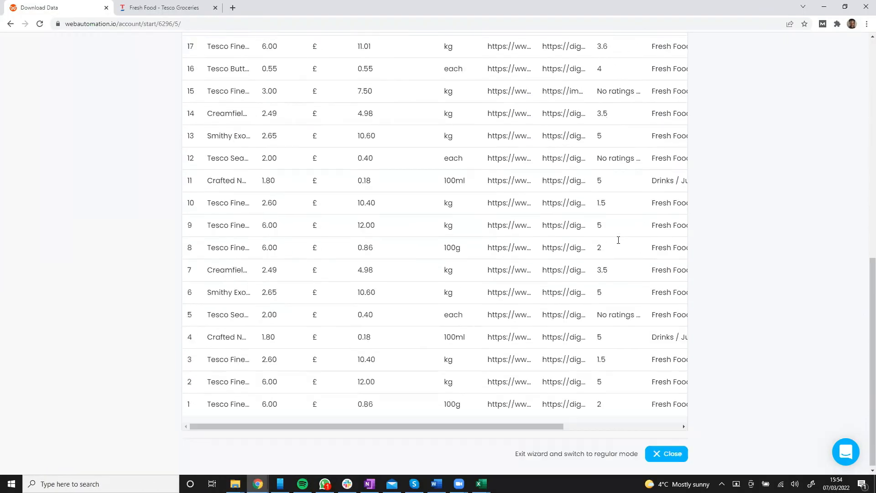
# Exit the wizard to regular mode and confirm leaving in the dialog.
pyautogui.click(666, 453)
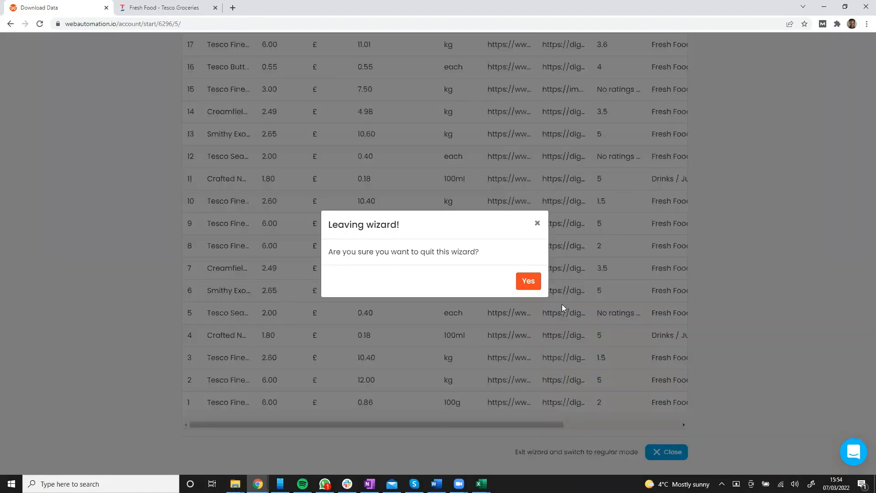
pyautogui.click(528, 281)
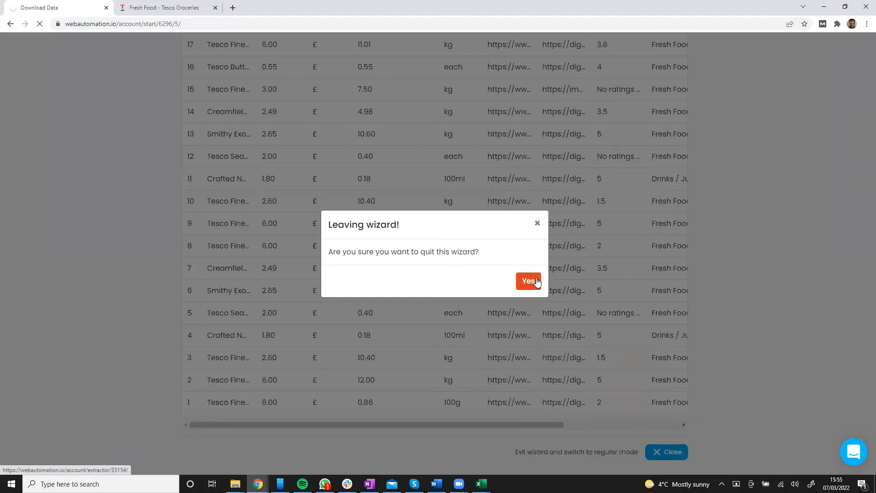
pyautogui.click(526, 280)
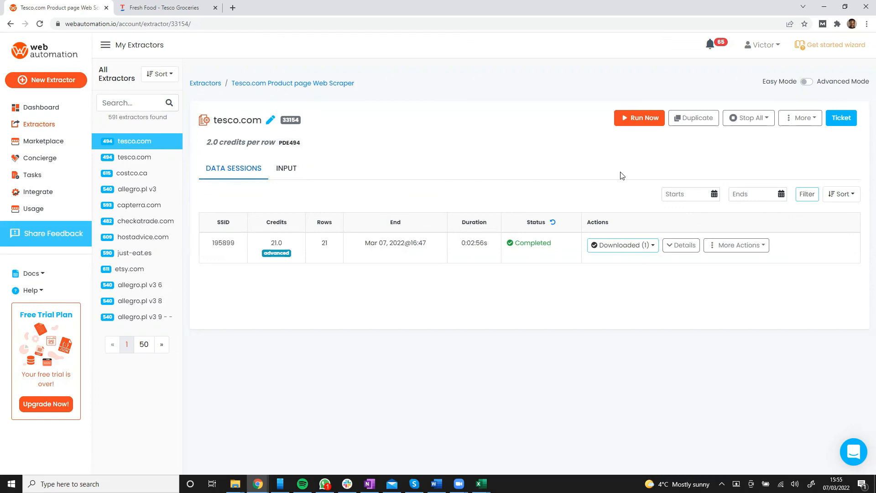
pyautogui.moveTo(581, 168)
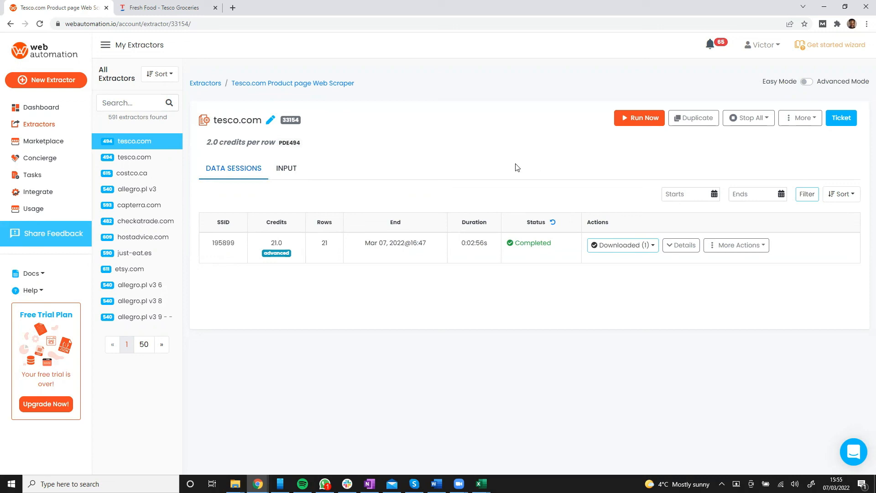
pyautogui.moveTo(703, 157)
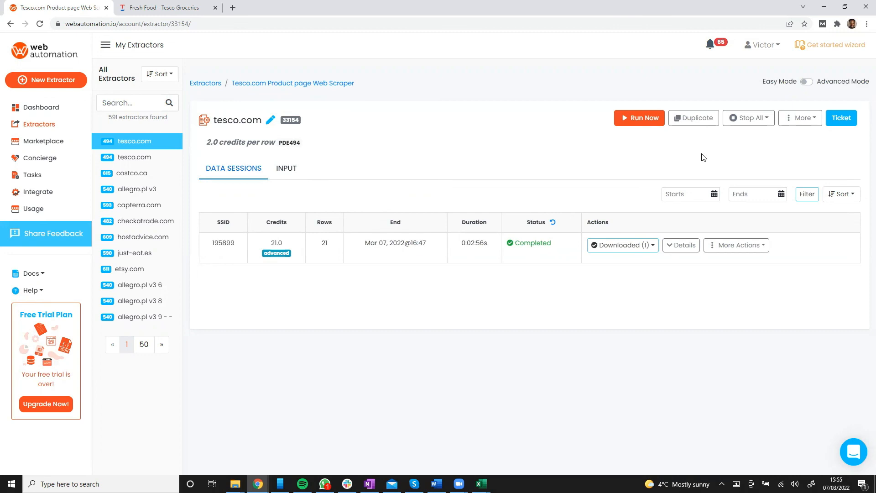